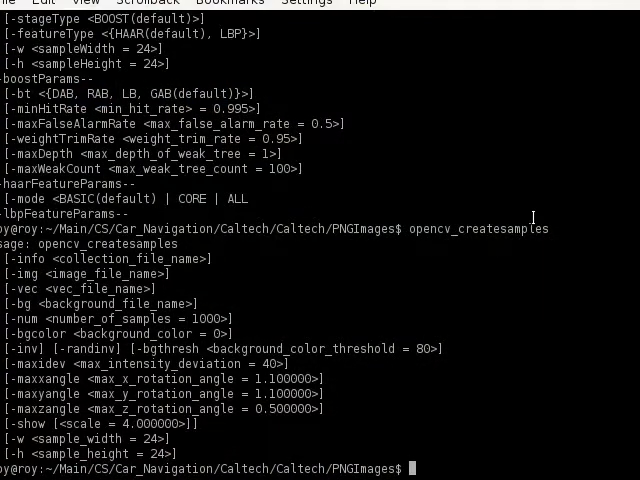
{"action": "type", "text": "opencv_createsamples"}
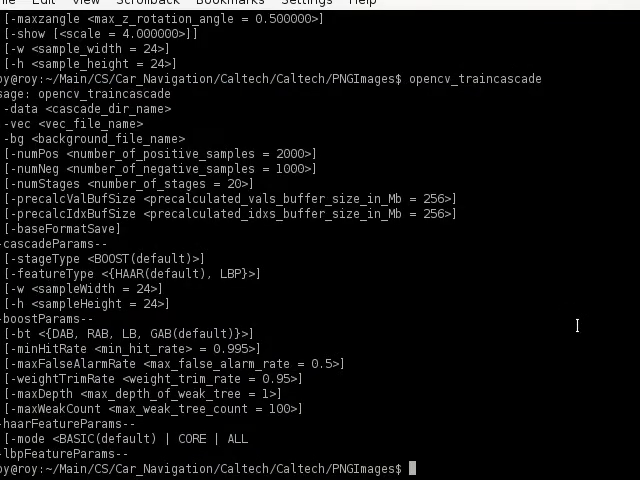
{"action": "type", "text": "opencv_createsamples"}
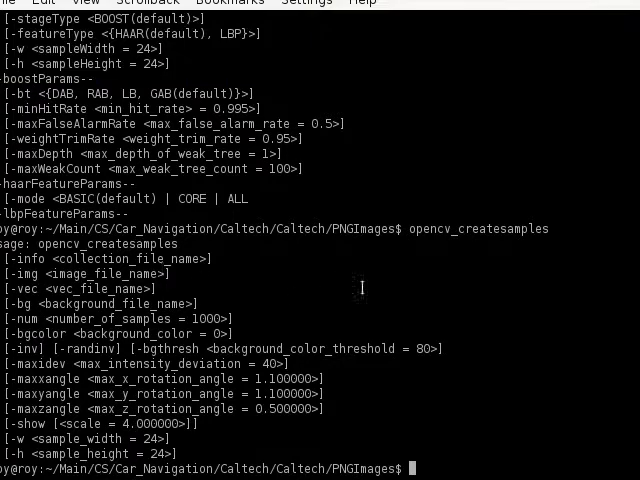
{"action": "mouse_move", "coordinate": [448, 272]}
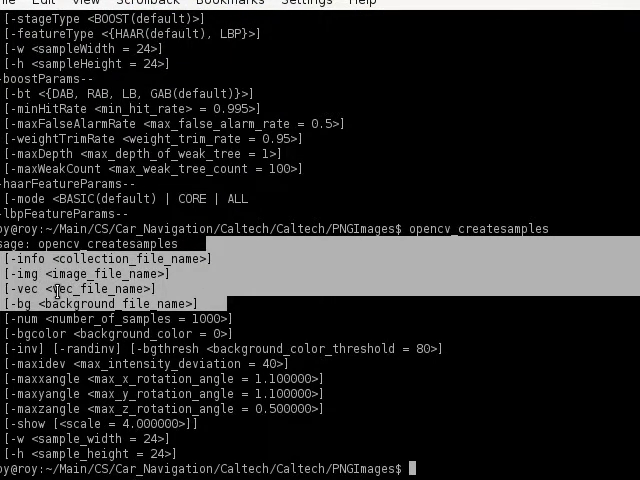
{"action": "mouse_move", "coordinate": [172, 287]}
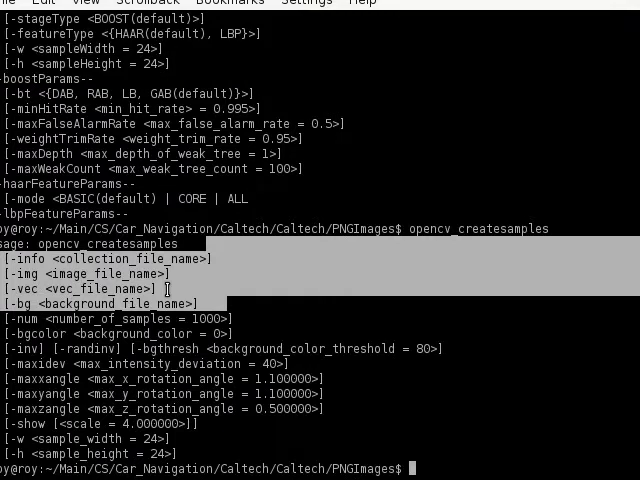
{"action": "mouse_move", "coordinate": [189, 287]}
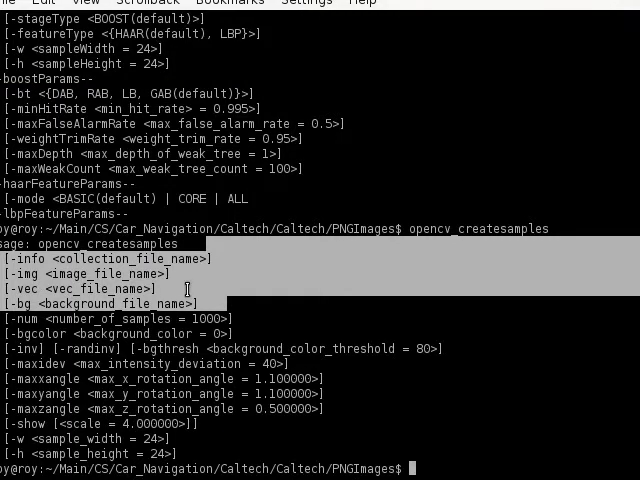